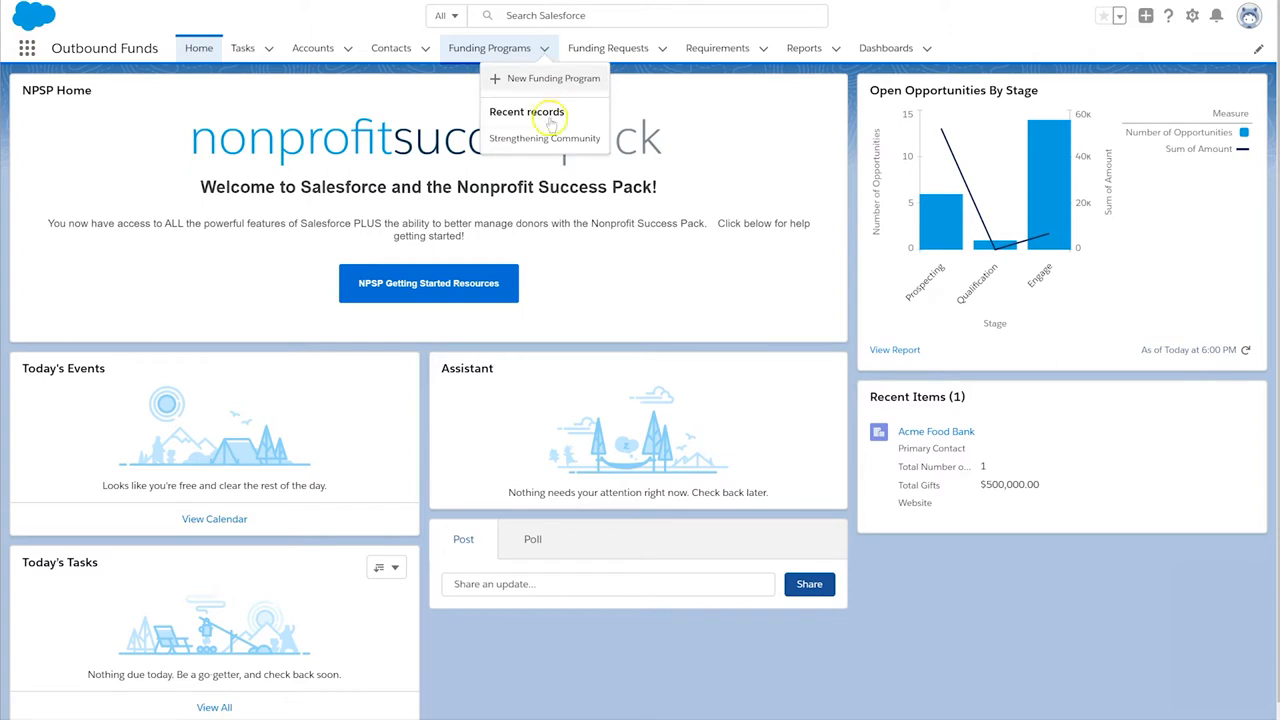
- Reach the Acme Food Back 2018 request through the Strengthening Community program's funding requests
{"action": "left_click", "coordinate": [544, 138]}
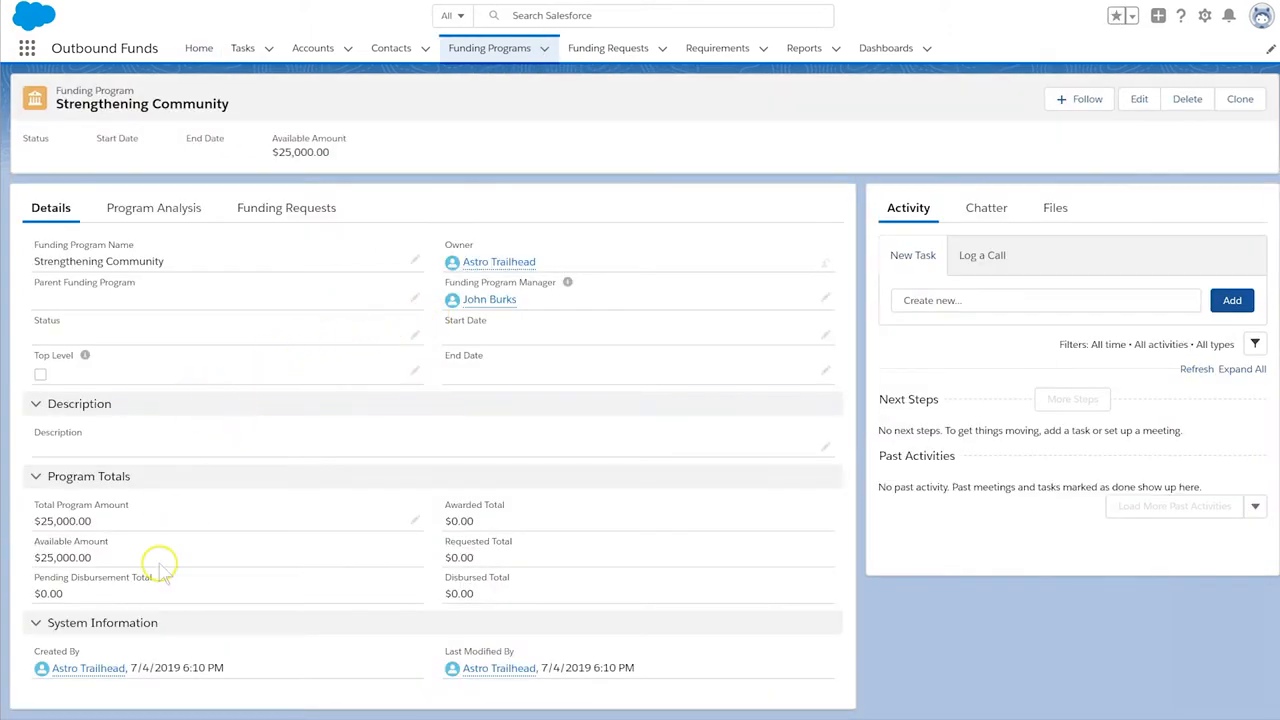
{"action": "mouse_move", "coordinate": [184, 276]}
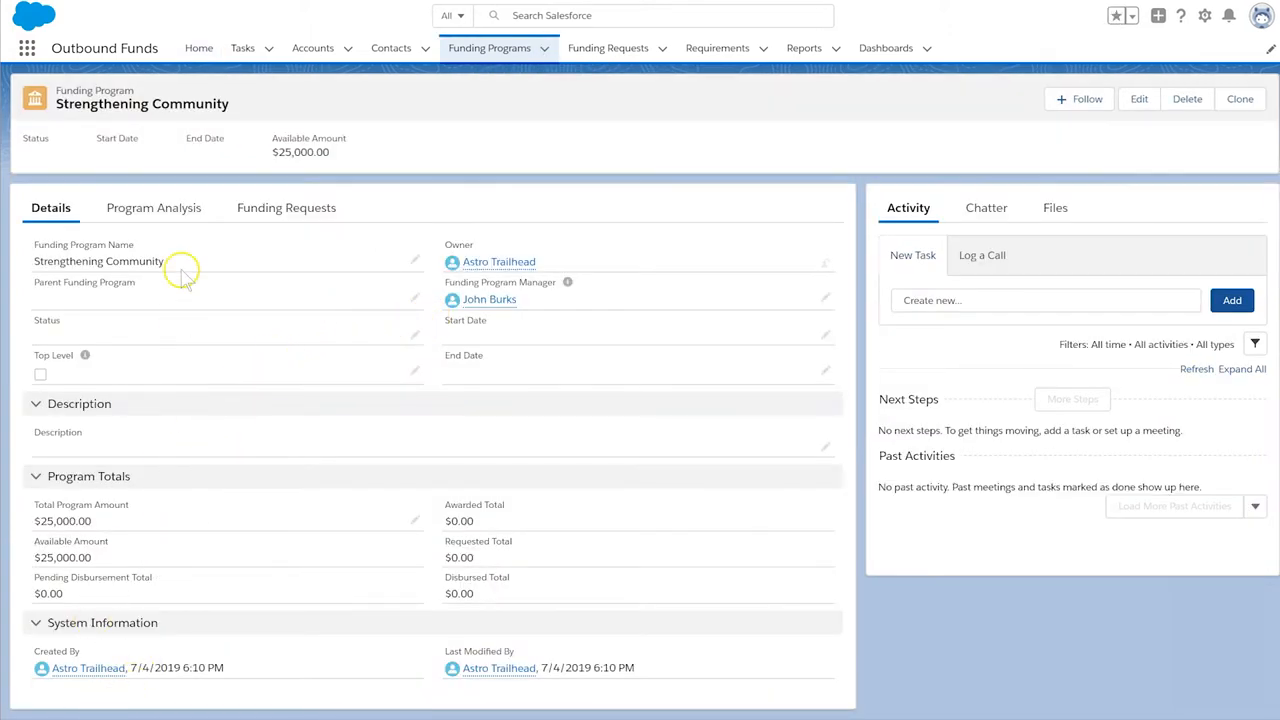
{"action": "left_click", "coordinate": [286, 206]}
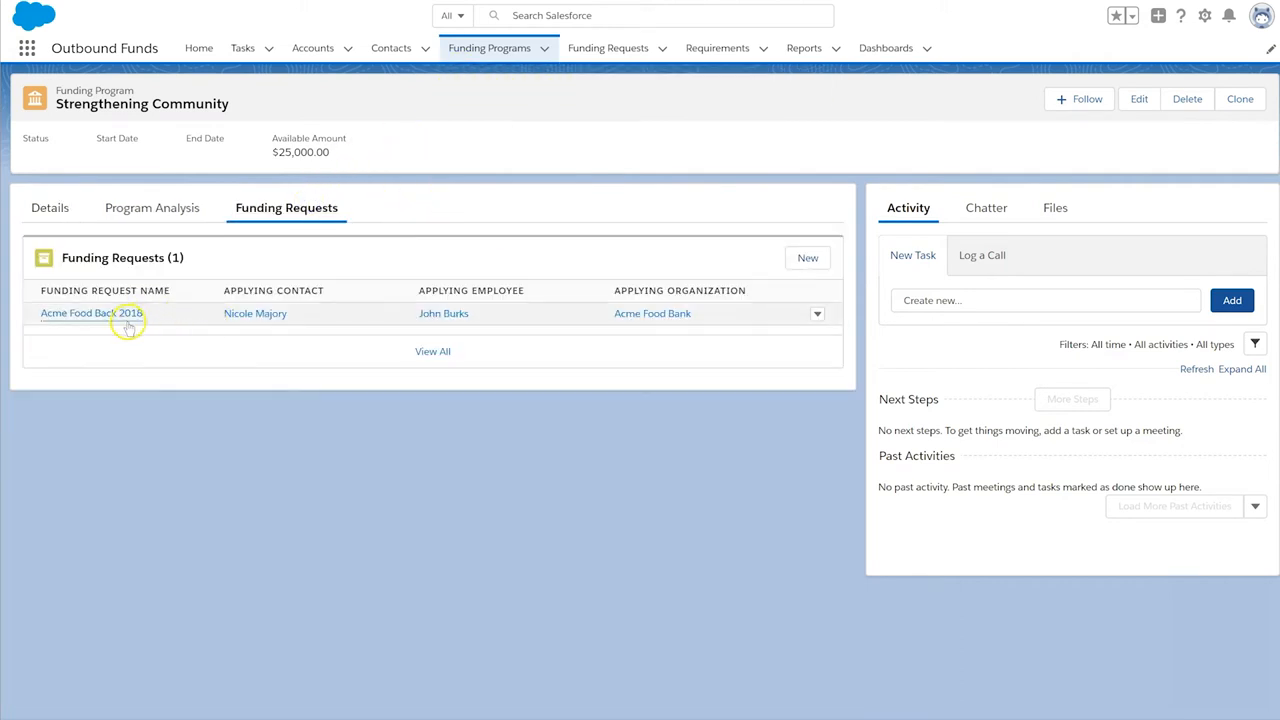
{"action": "left_click", "coordinate": [92, 312]}
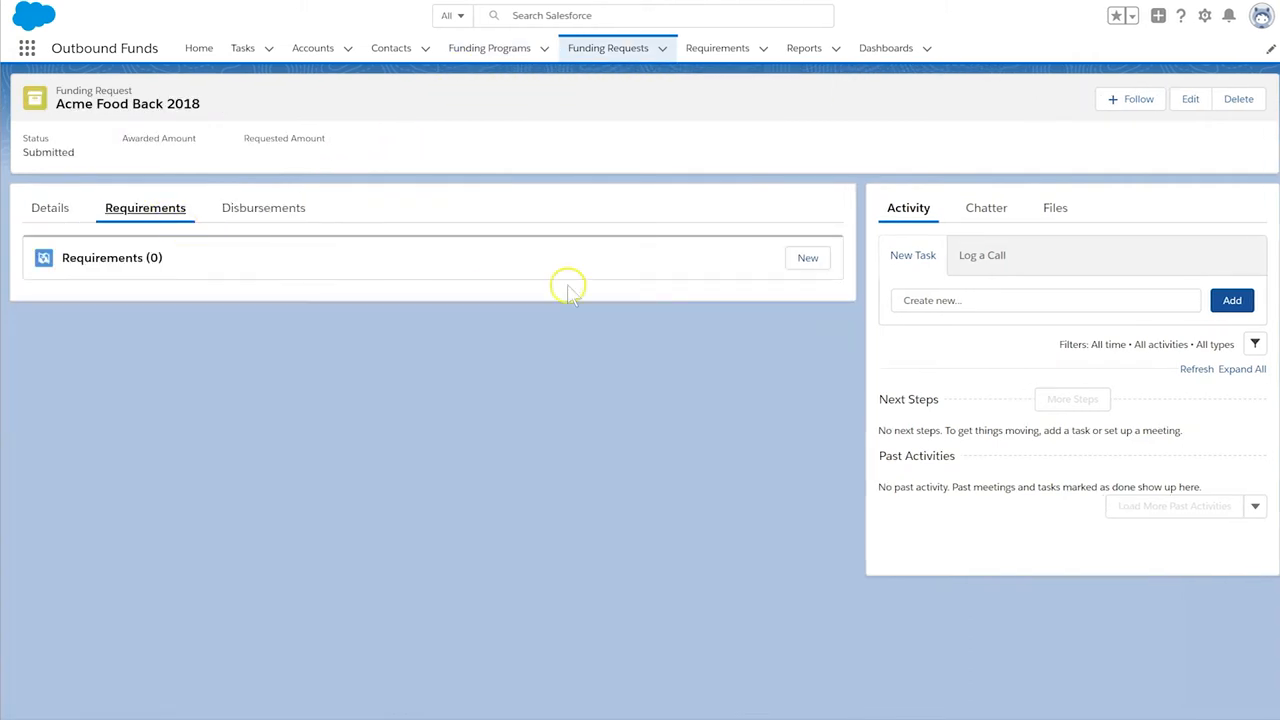
{"action": "left_click", "coordinate": [808, 256]}
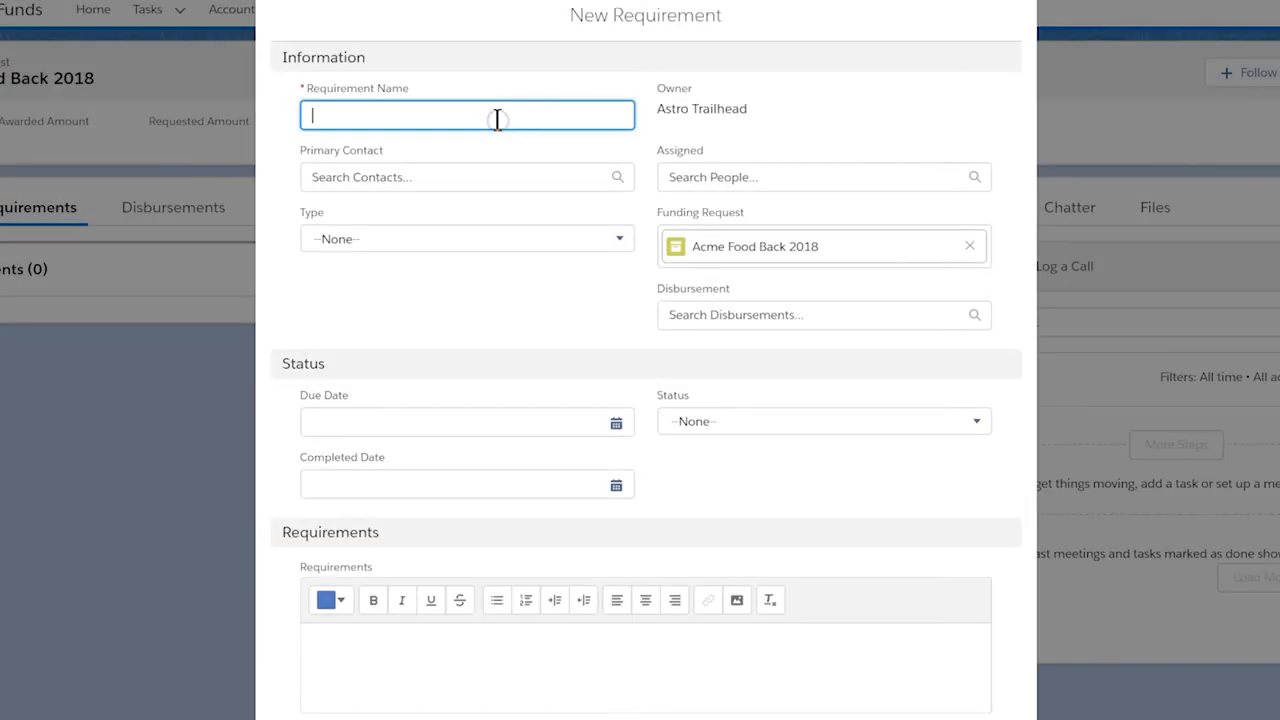
{"action": "type", "text": "Initial Grant Contract"}
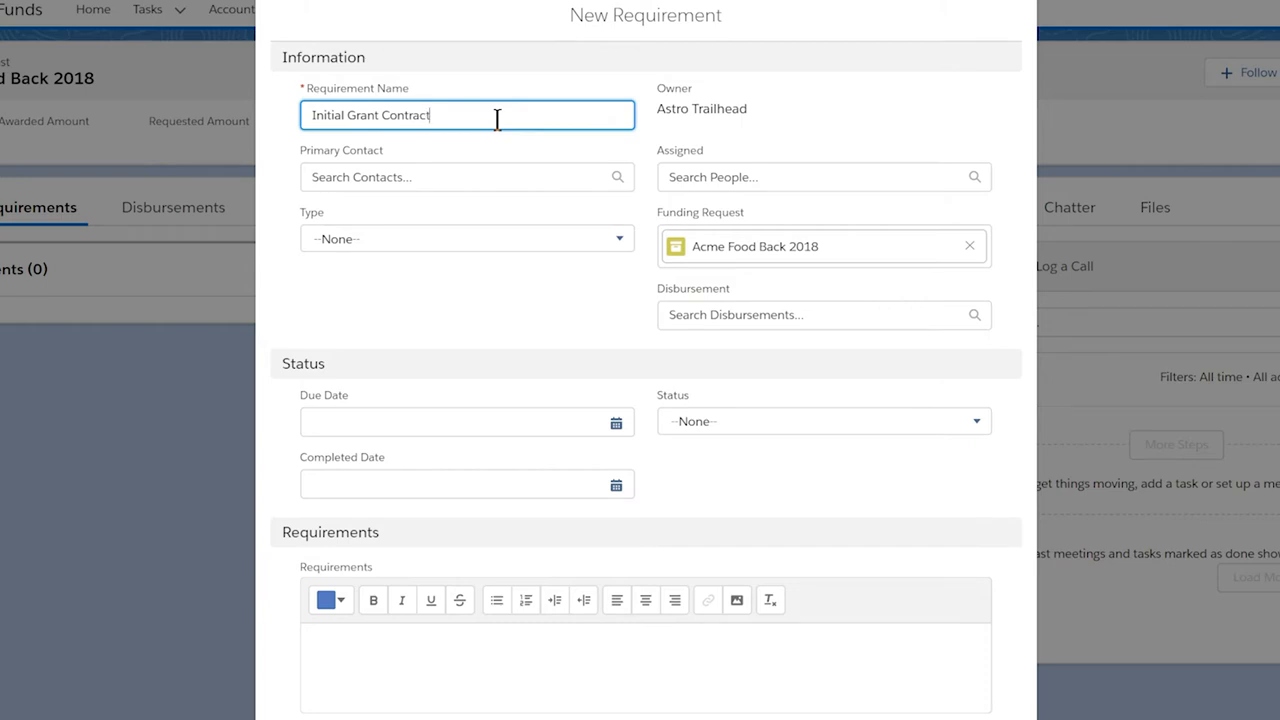
{"action": "mouse_move", "coordinate": [150, 584]}
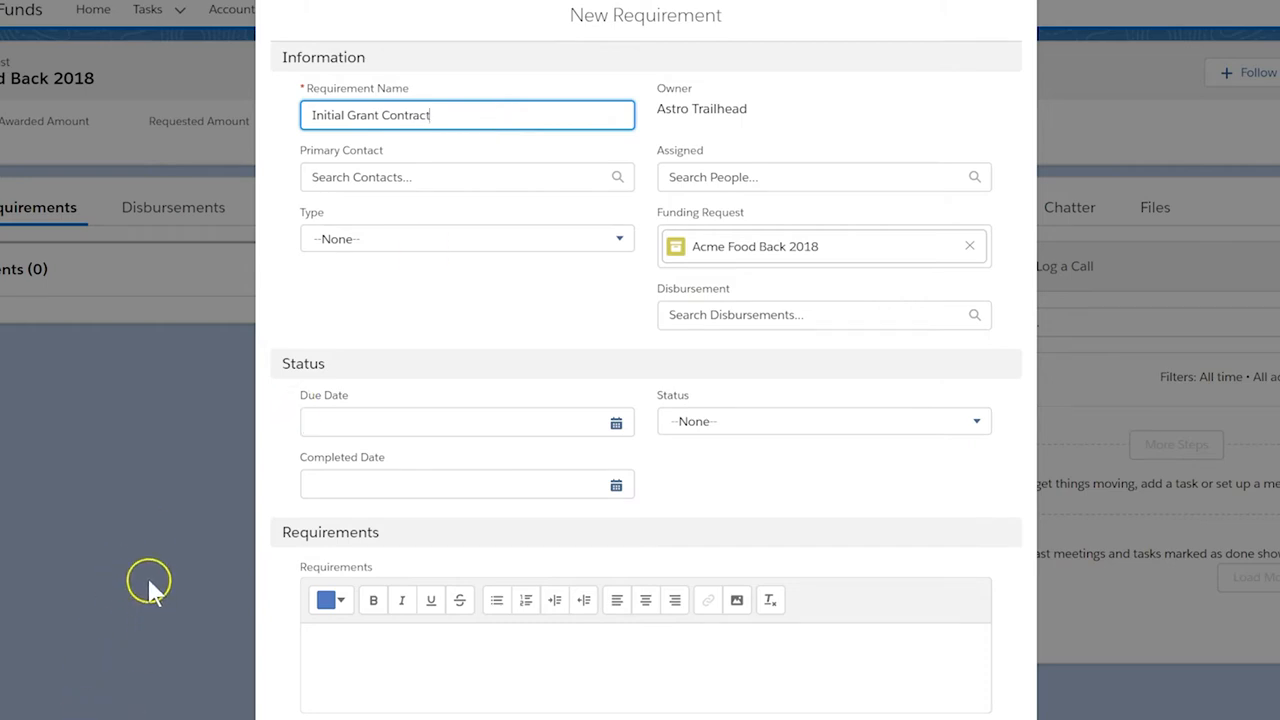
{"action": "left_click", "coordinate": [466, 176]}
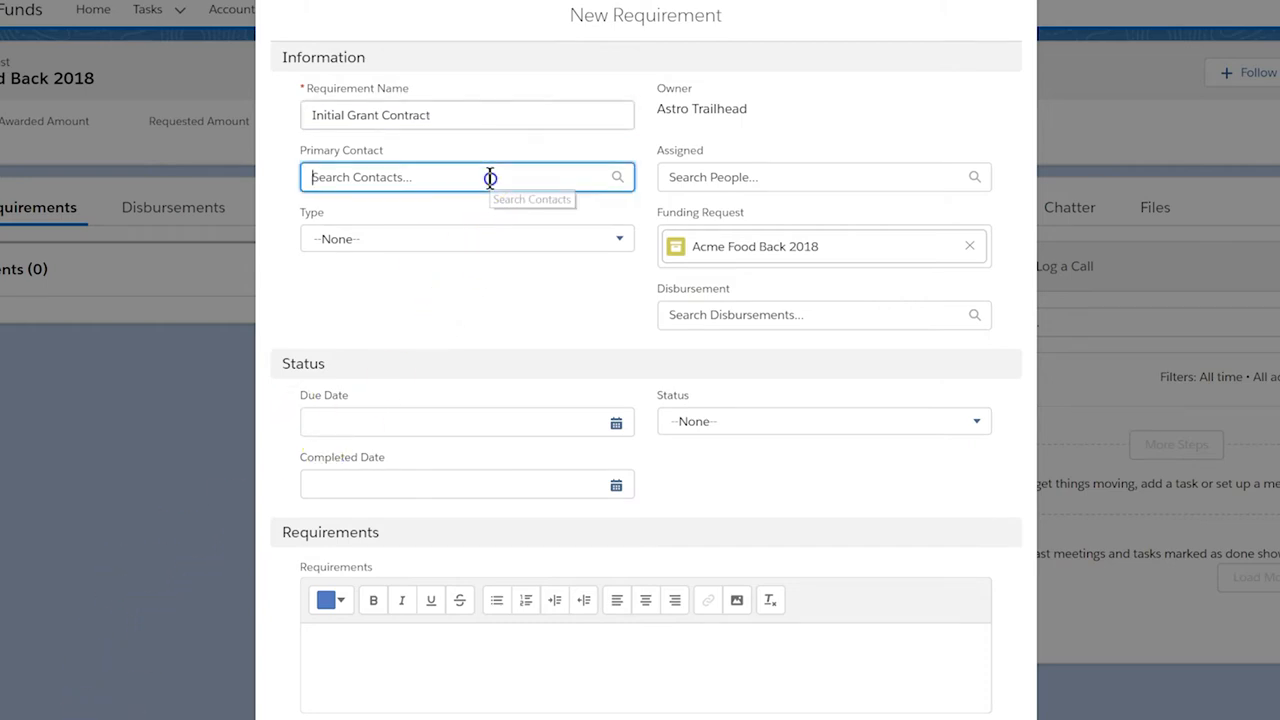
{"action": "left_click", "coordinate": [466, 176]}
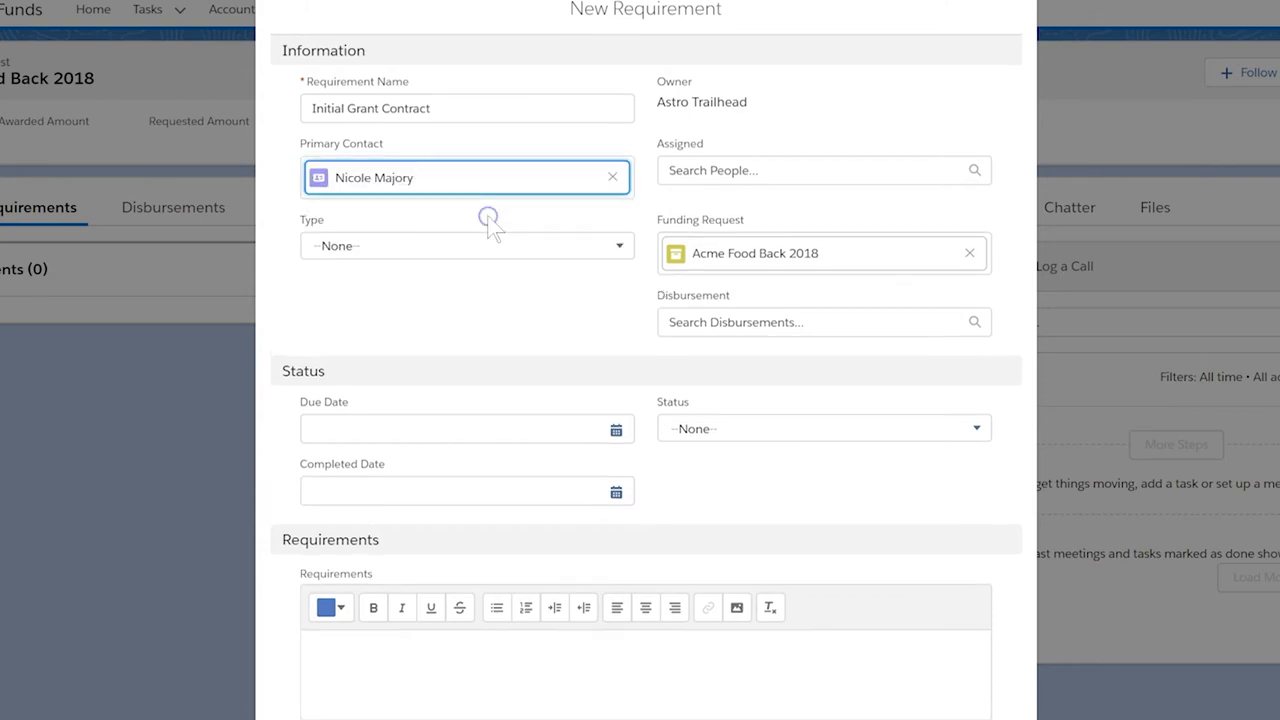
{"action": "mouse_move", "coordinate": [610, 204]}
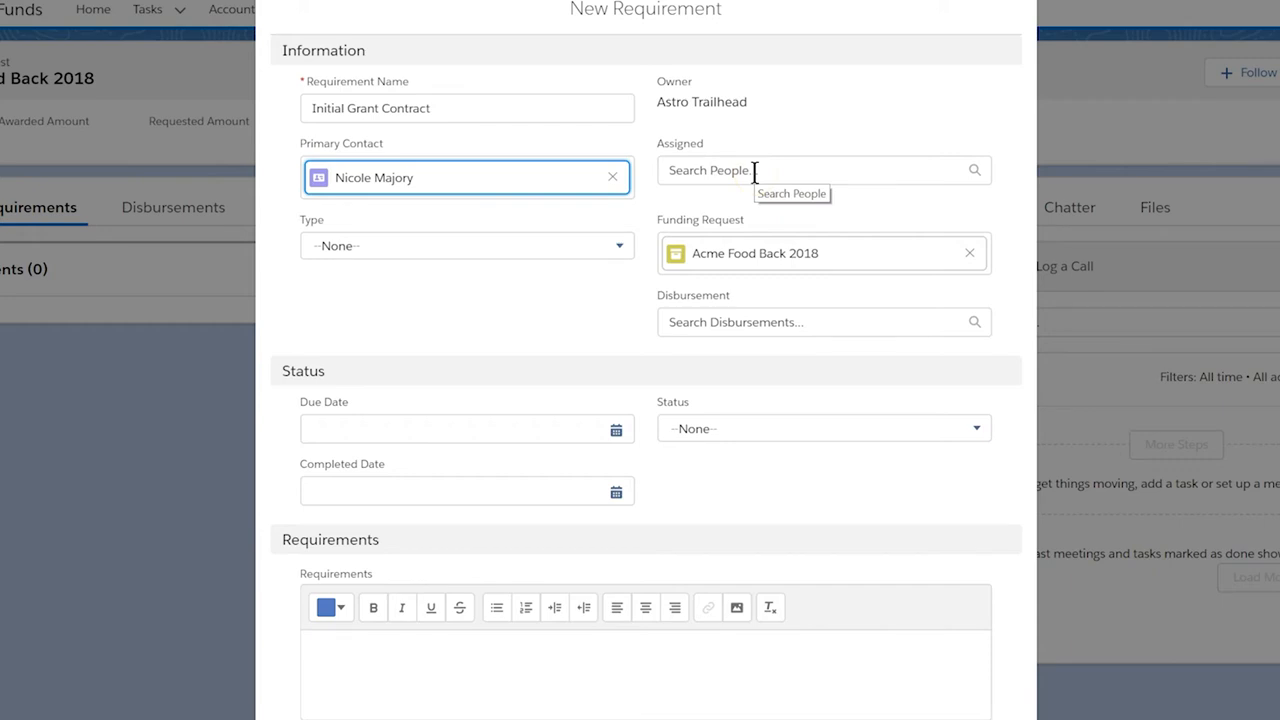
{"action": "left_click", "coordinate": [820, 170]}
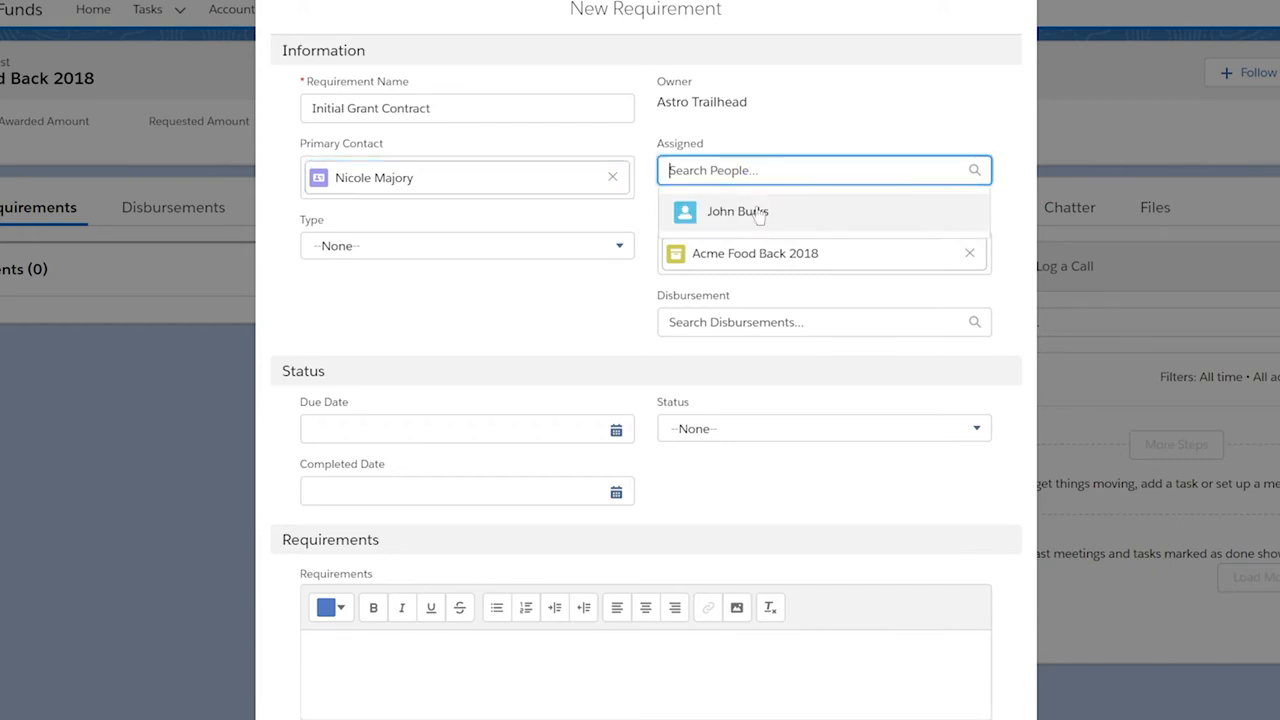
{"action": "left_click", "coordinate": [736, 212]}
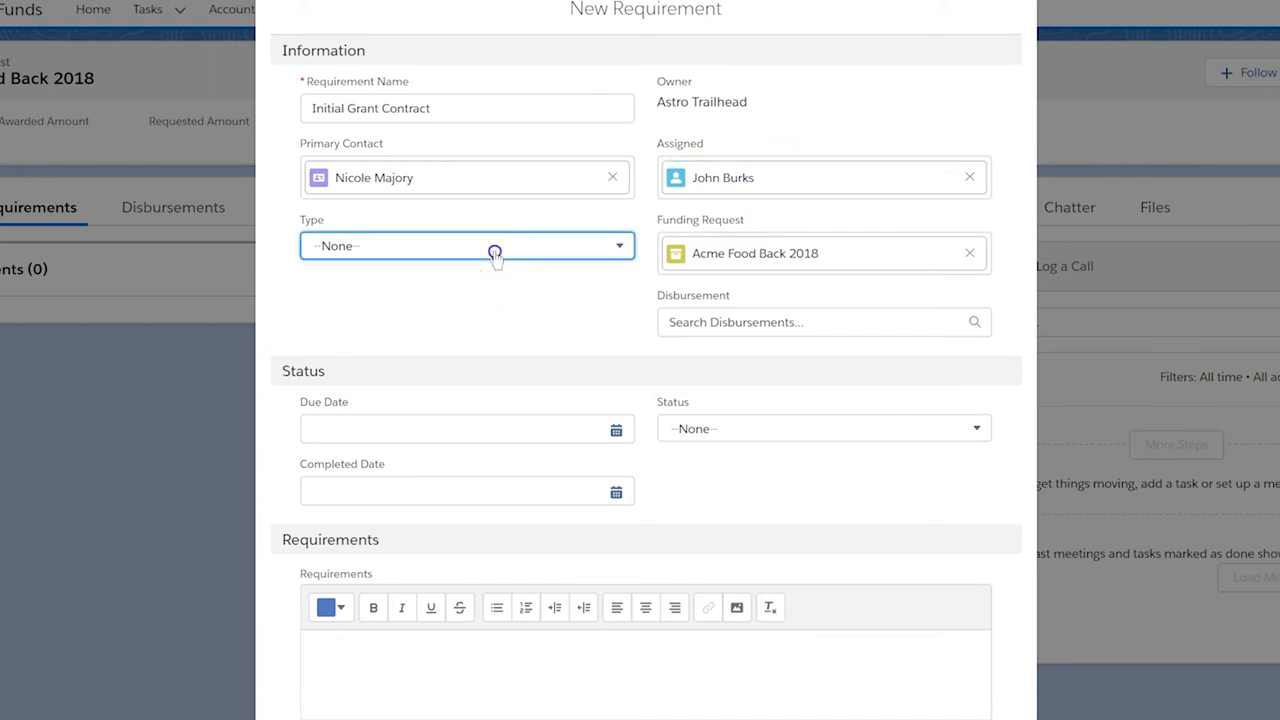
- Set type Contract, due date 10/3/2019, status In Progress, note 'Contract signed by board president'
{"action": "left_click", "coordinate": [466, 244]}
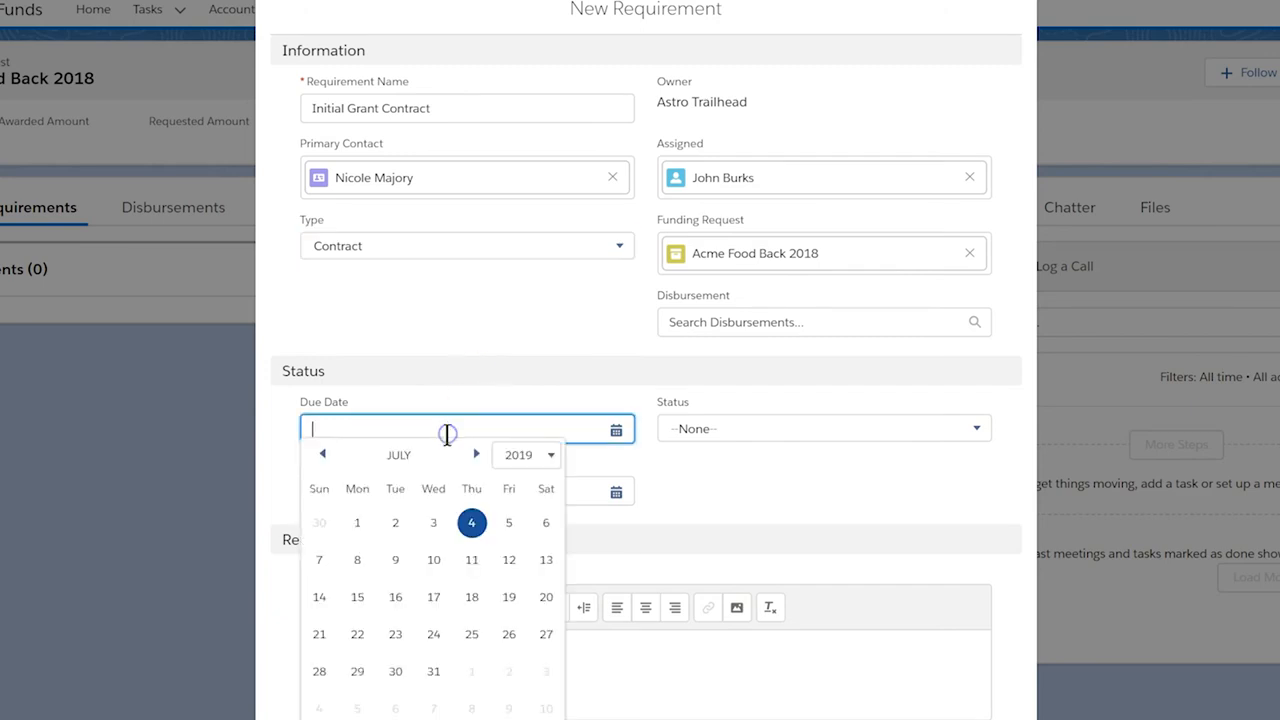
{"action": "type", "text": "10/3/2019"}
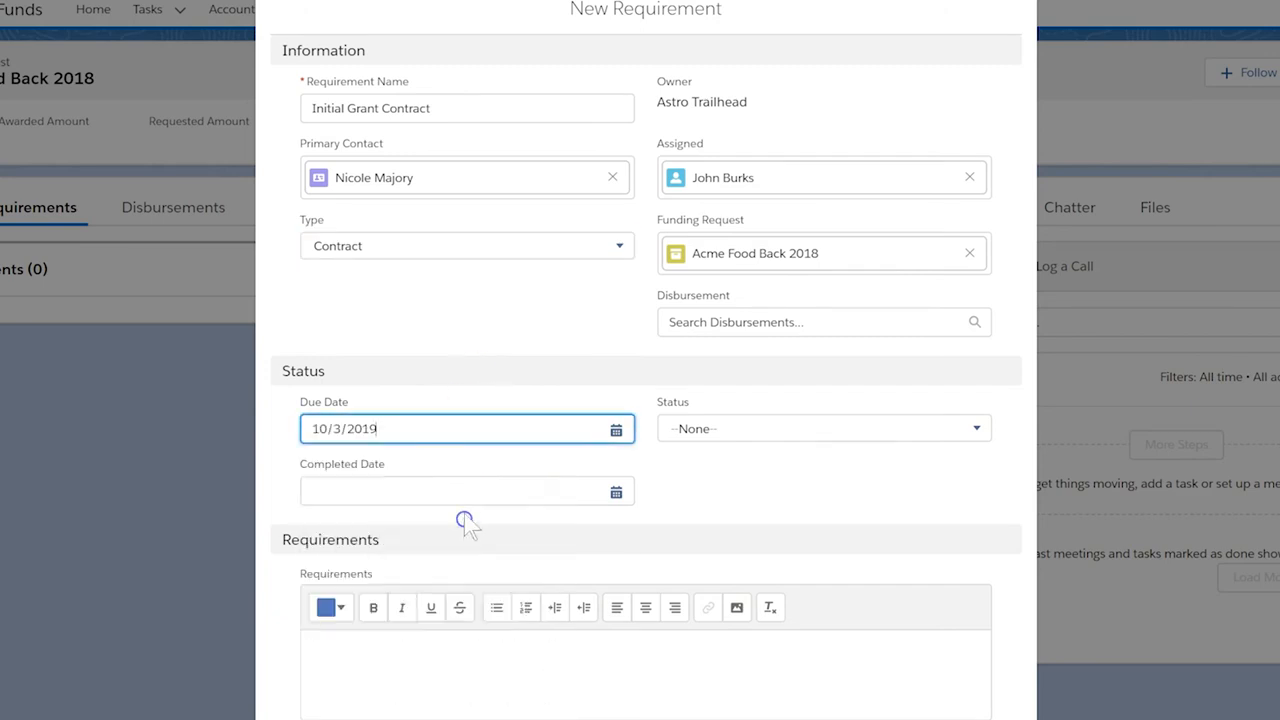
{"action": "left_click", "coordinate": [824, 428]}
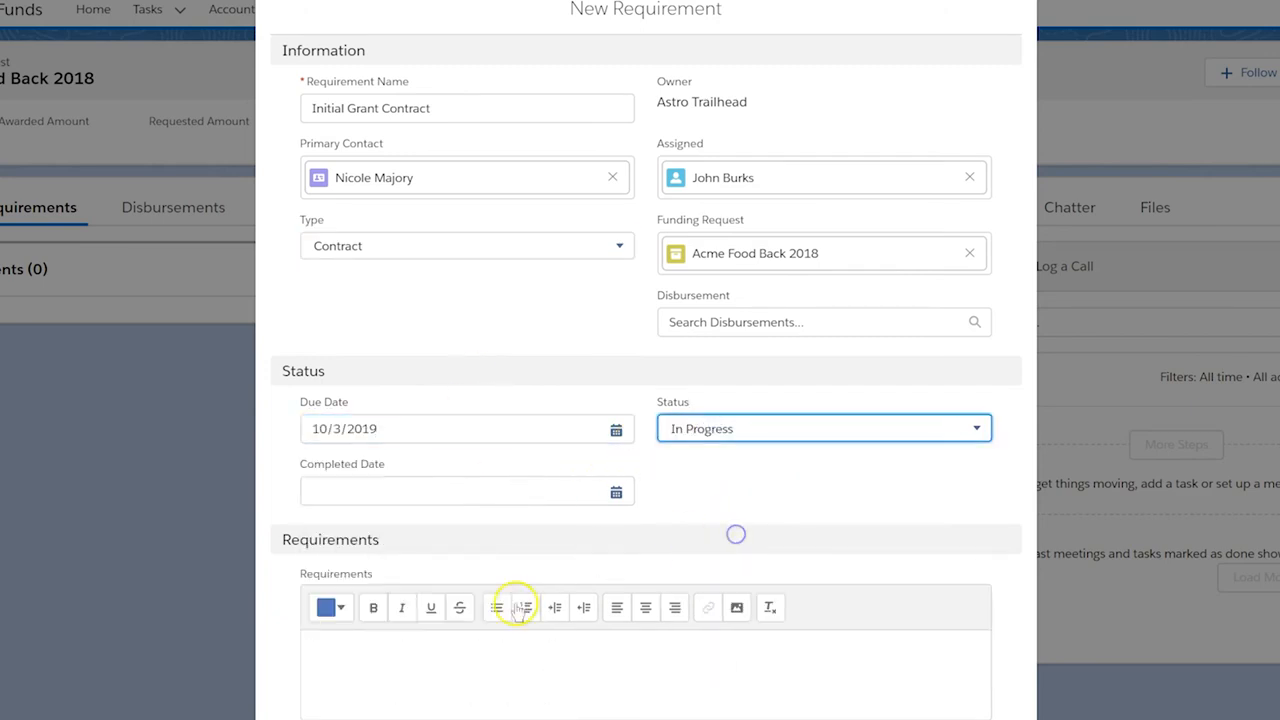
{"action": "type", "text": "Contract signed by board presi"}
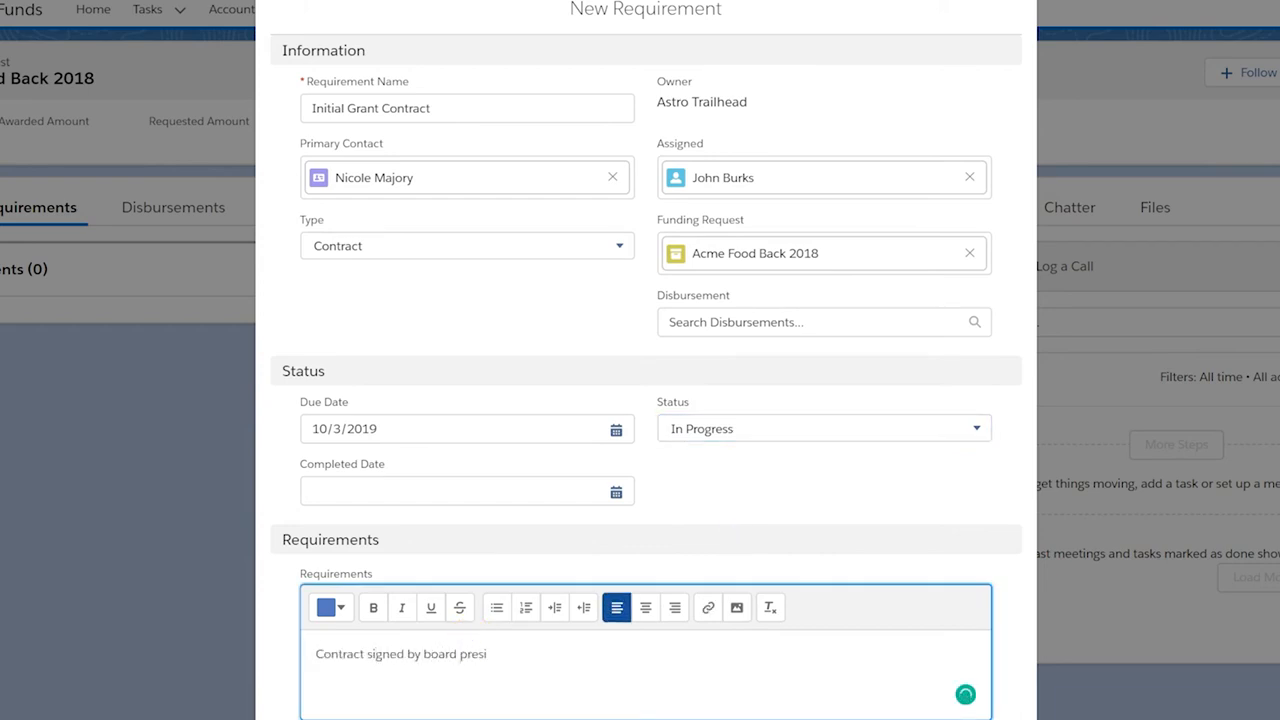
{"action": "type", "text": "dent"}
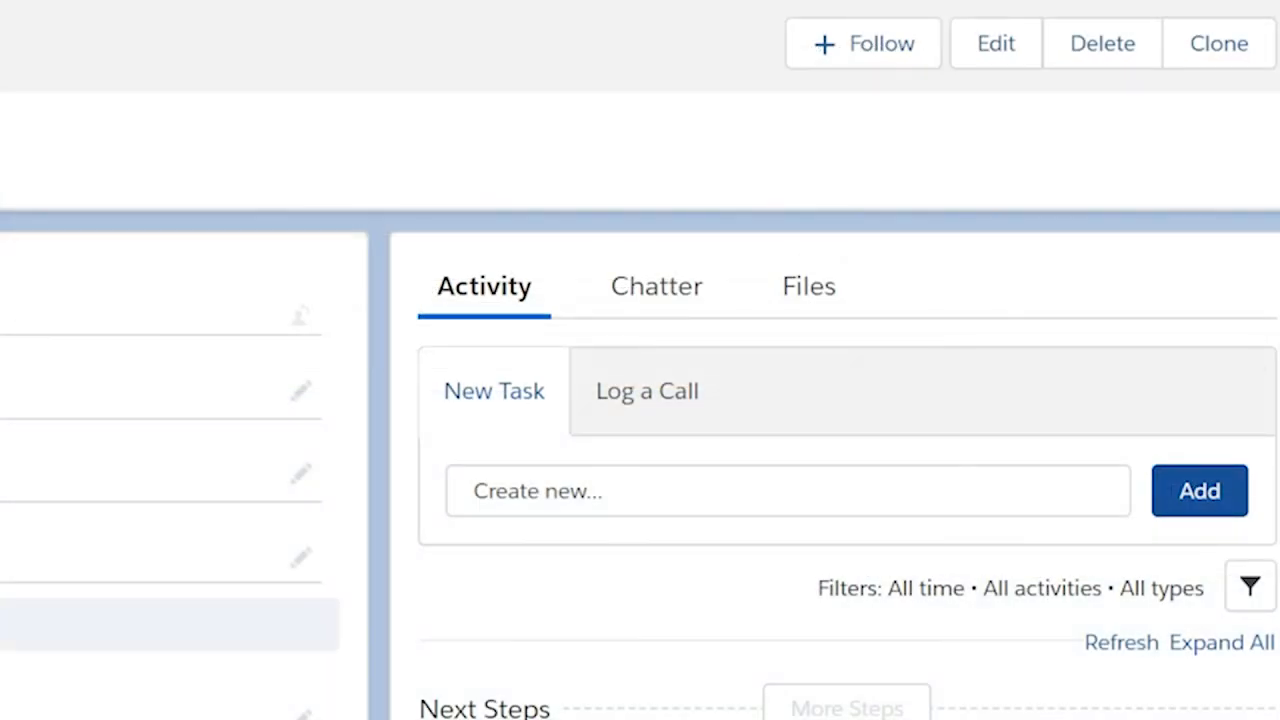
- Save the requirement and view the files on the Initial Grant Contract record
{"action": "left_click", "coordinate": [808, 286]}
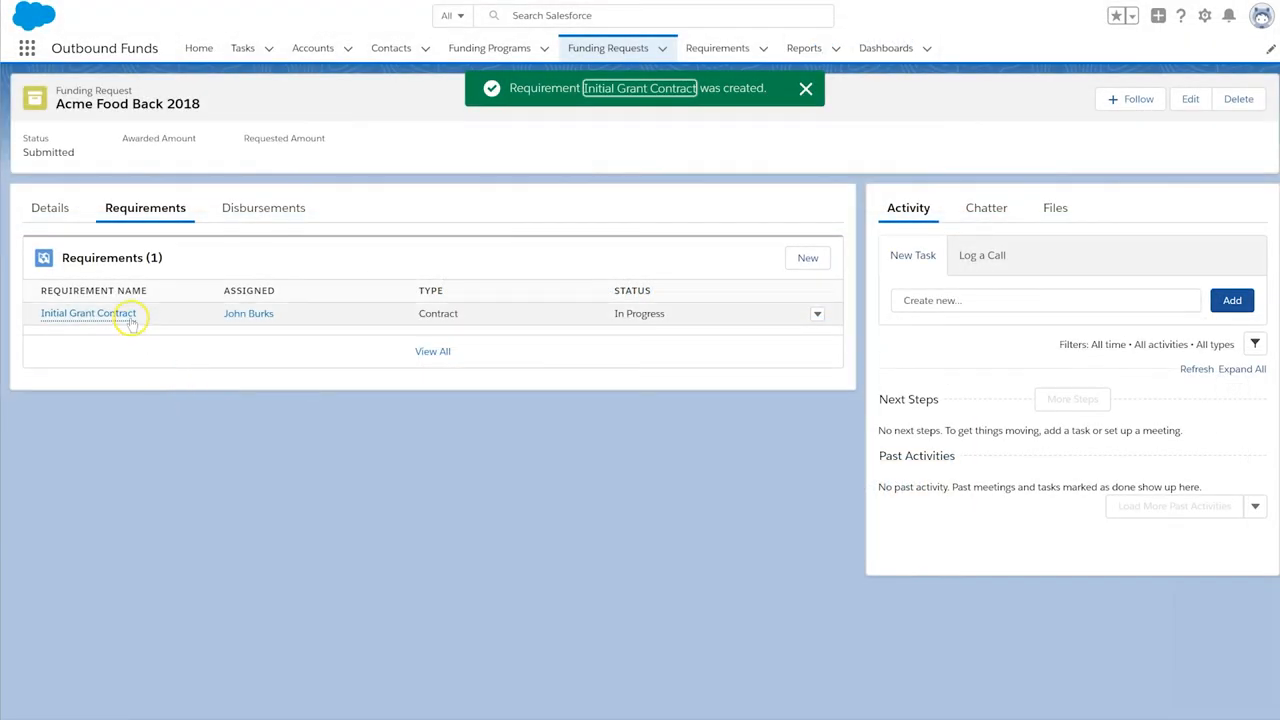
{"action": "left_click", "coordinate": [88, 312]}
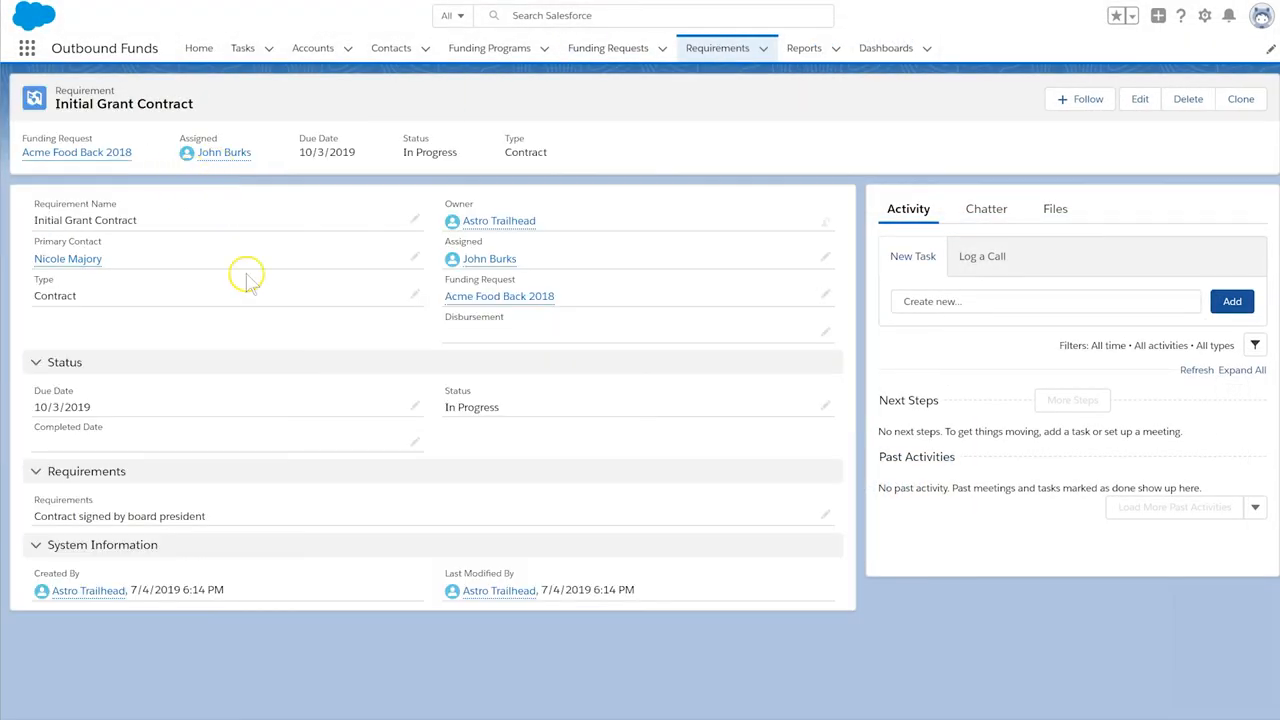
{"action": "left_click", "coordinate": [1052, 208]}
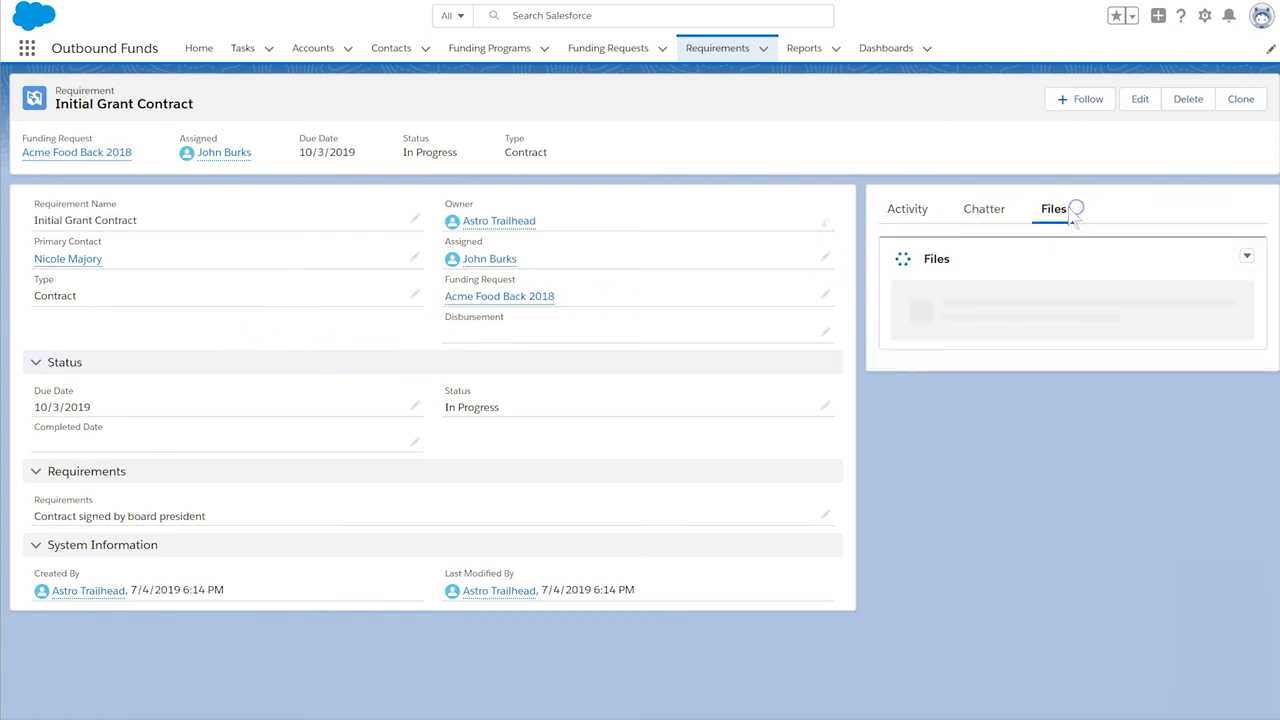